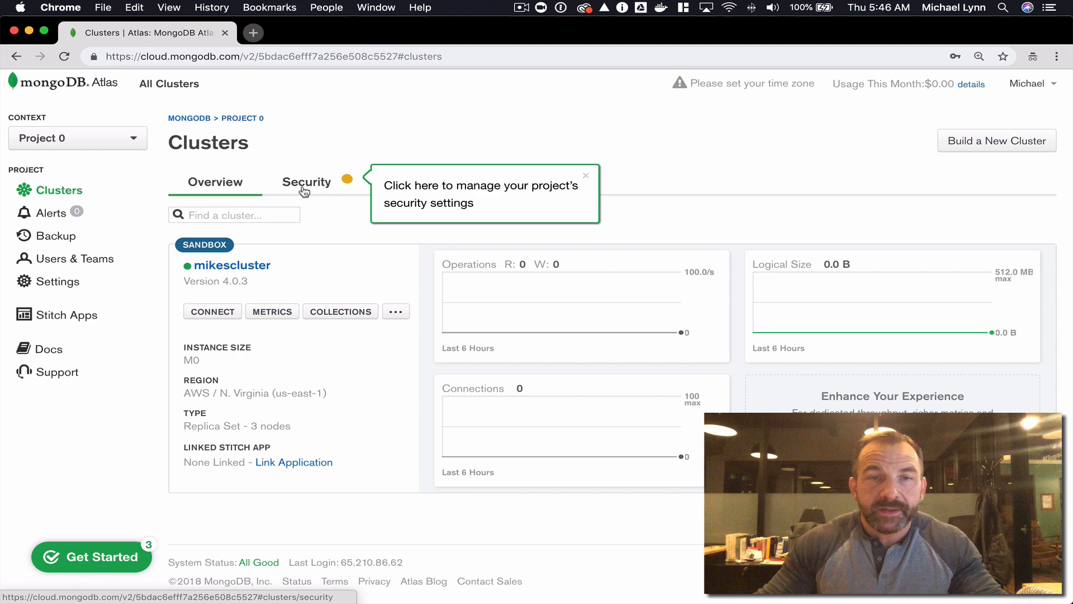
- Open the Security tab to view database users, including existing user mike
click(305, 183)
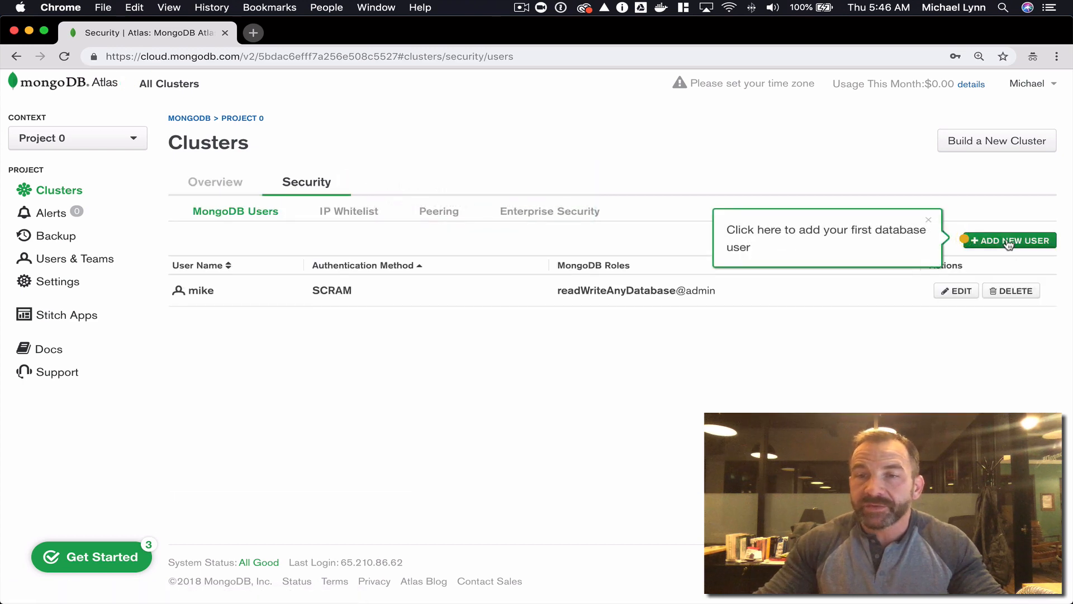
- Add a new database user named 'kelly' with a password
click(1015, 240)
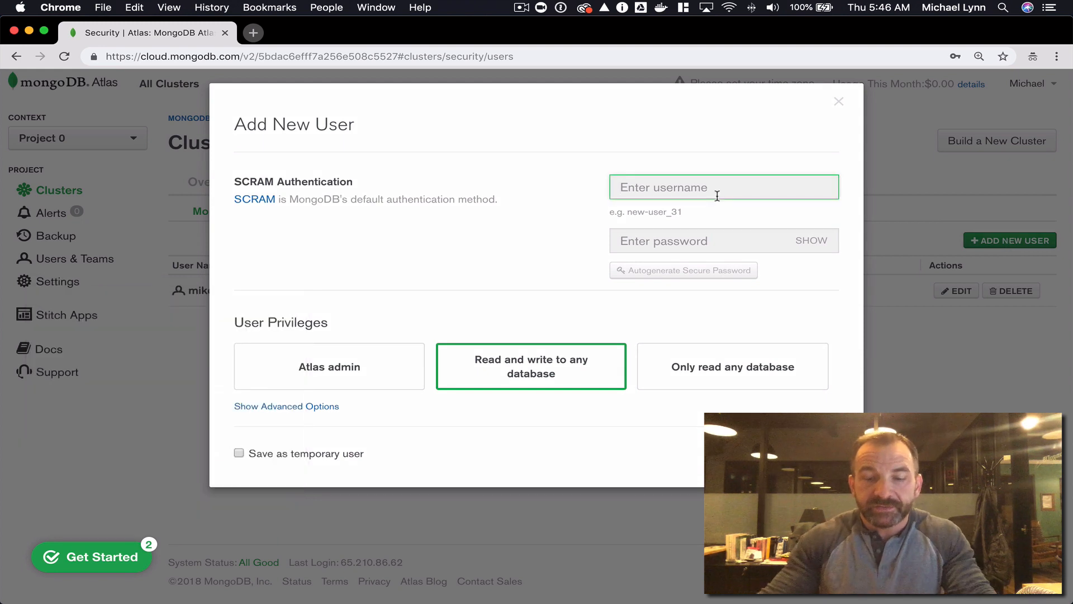
text(kelly)
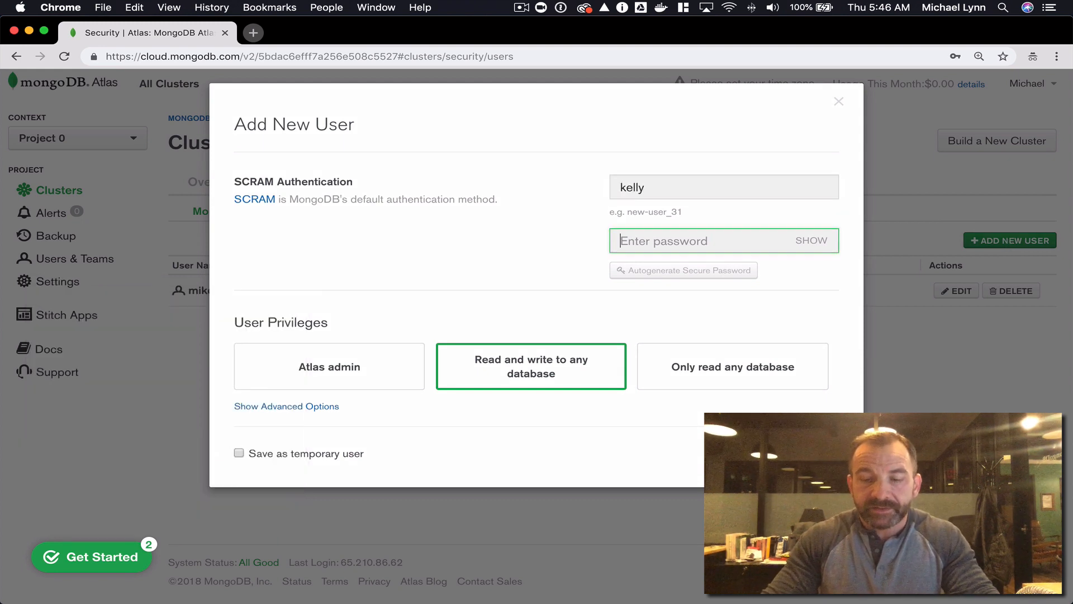
text(password)
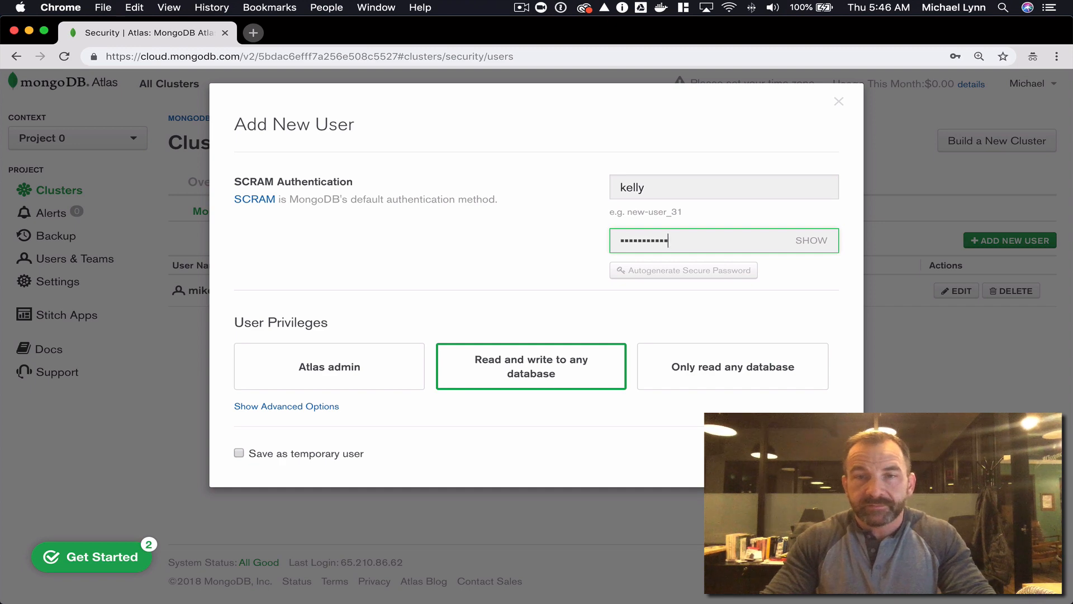
mouse_move(446, 357)
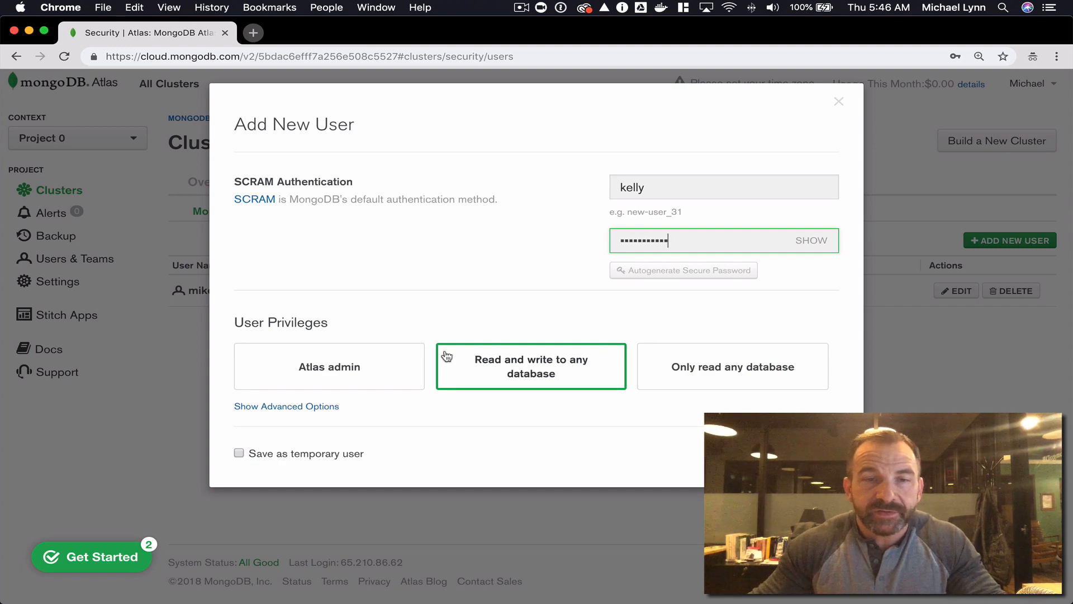
mouse_move(345, 388)
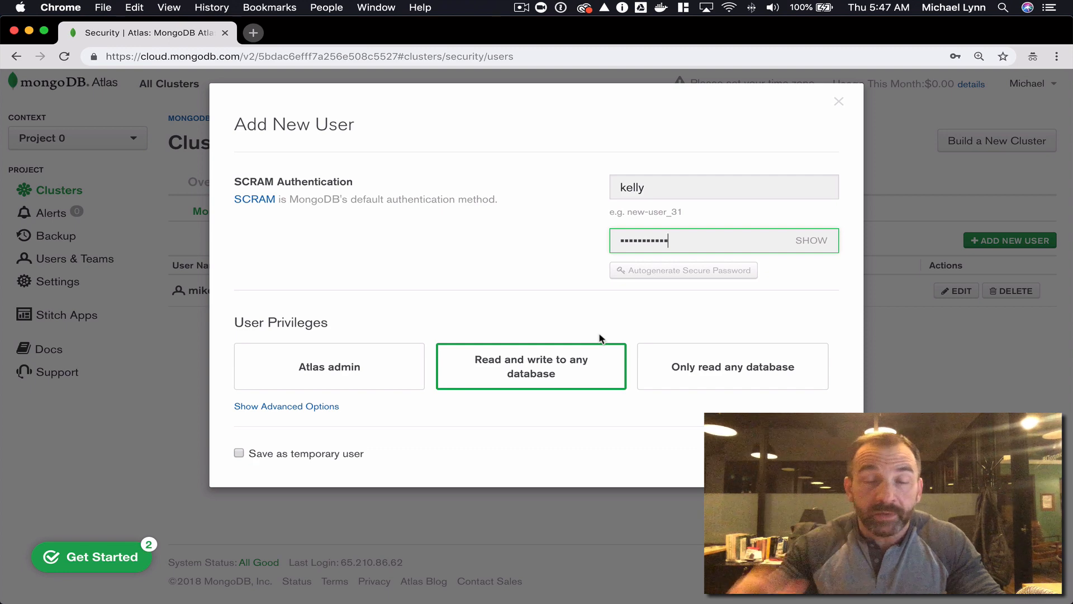
mouse_move(584, 375)
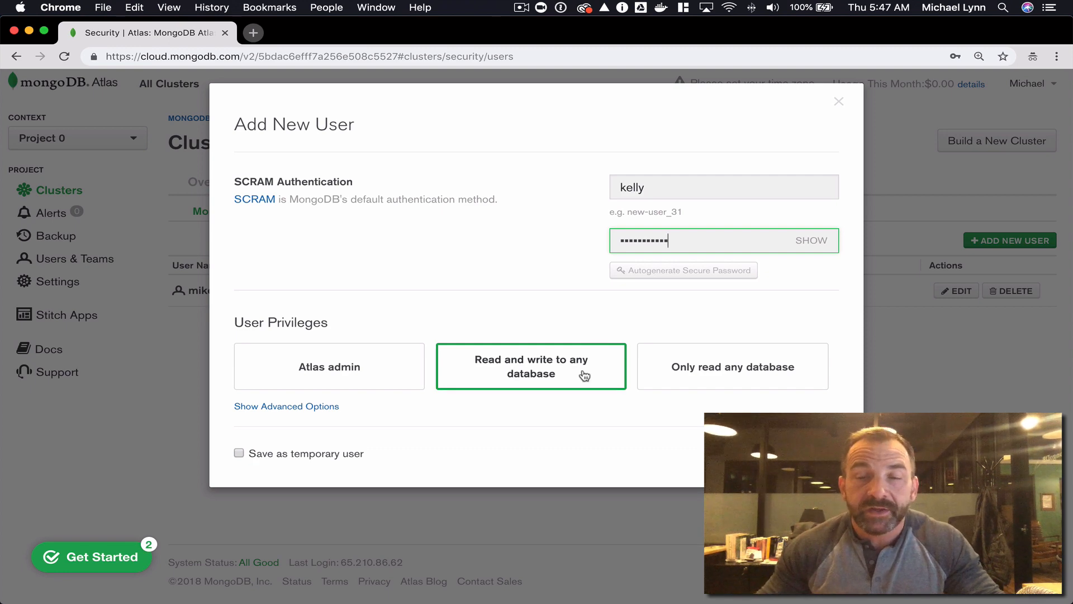